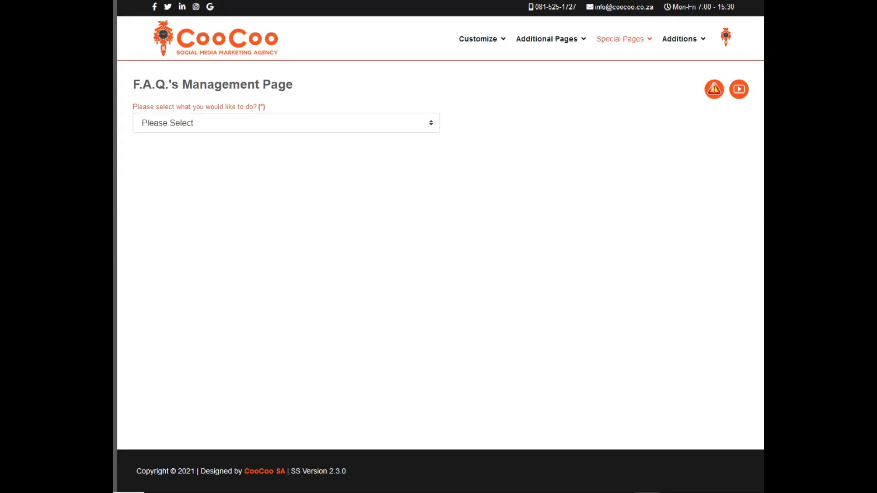
mouse_move(563, 174)
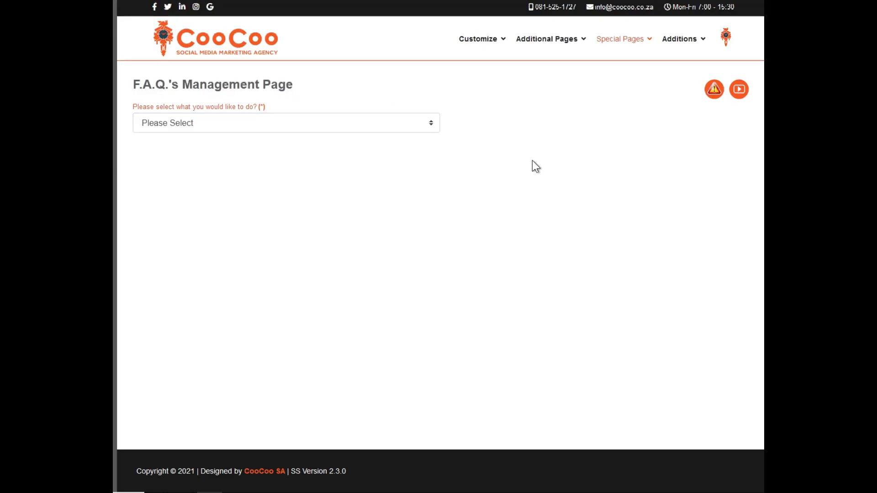
From Special Pages, choose Add/Edit FAQs with 5 FAQs so the FAQ page form appears.
click(620, 38)
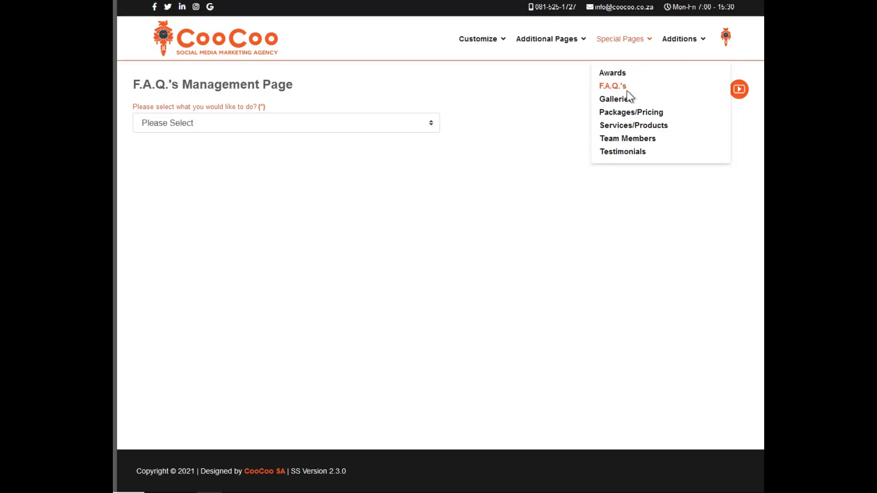
mouse_move(618, 90)
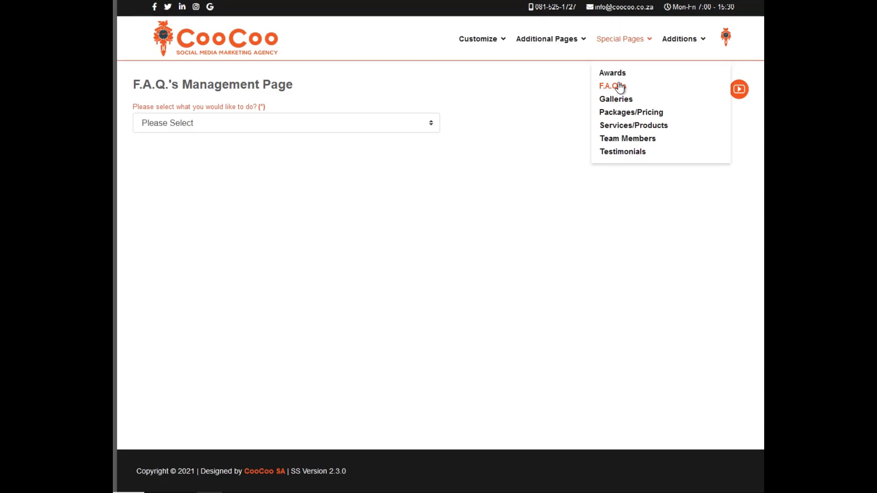
mouse_move(614, 90)
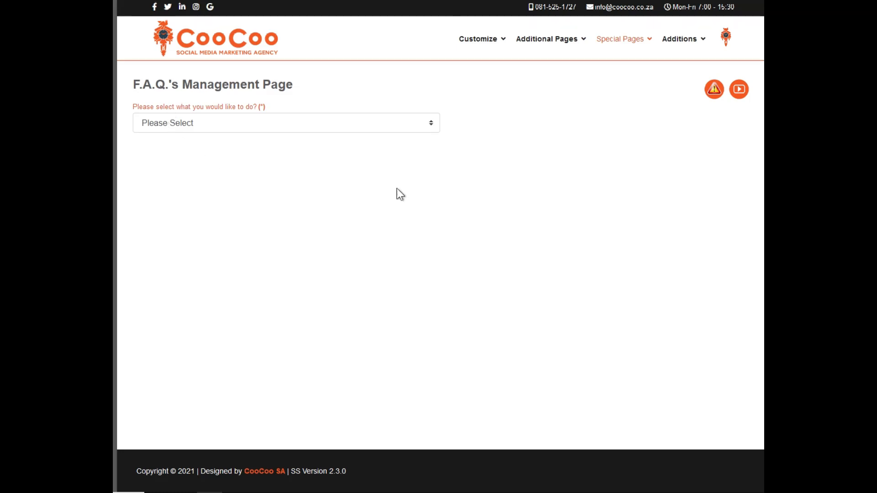
mouse_move(561, 179)
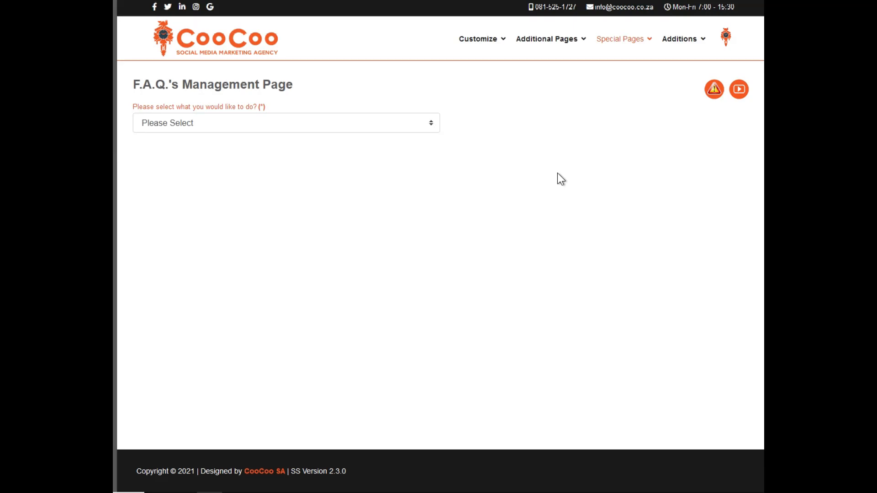
mouse_move(260, 126)
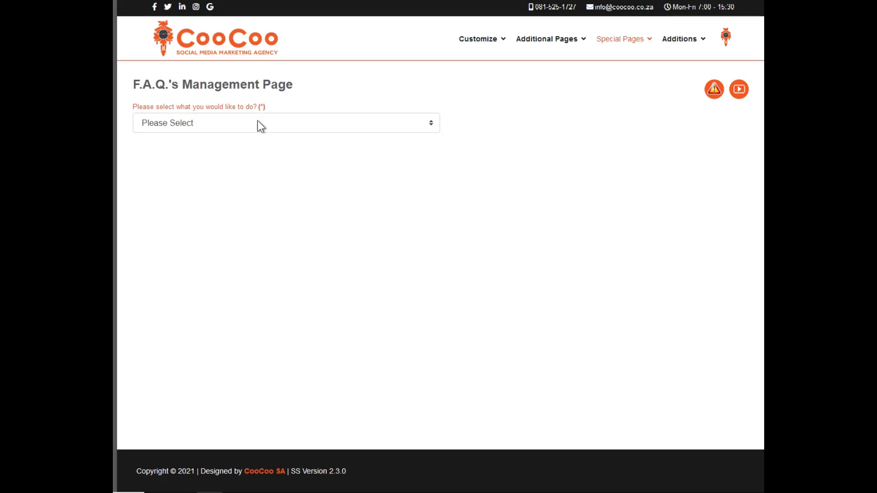
click(286, 122)
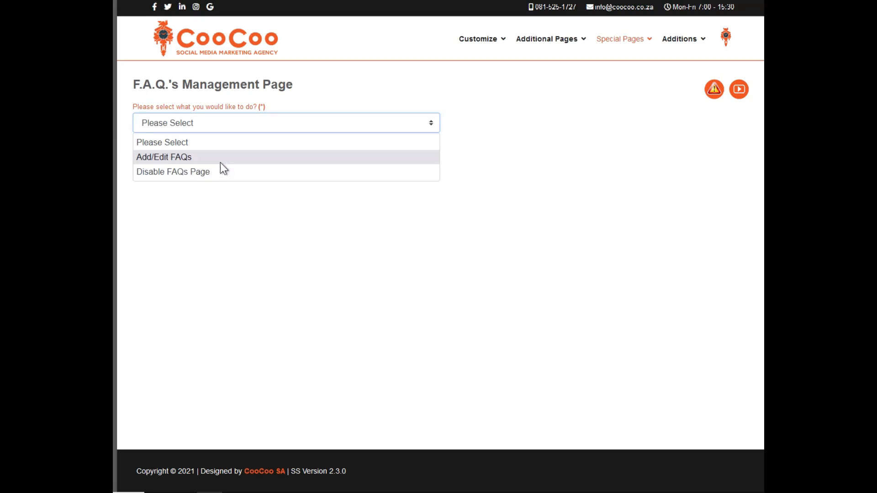
mouse_move(221, 172)
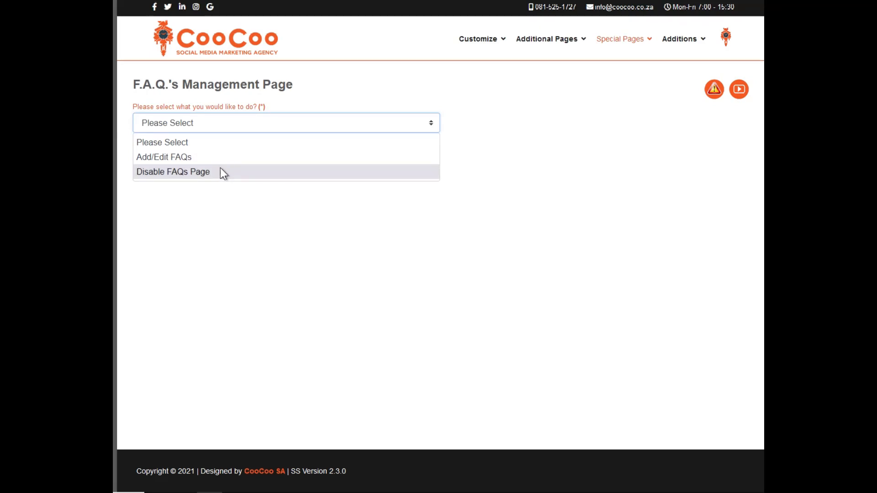
click(164, 157)
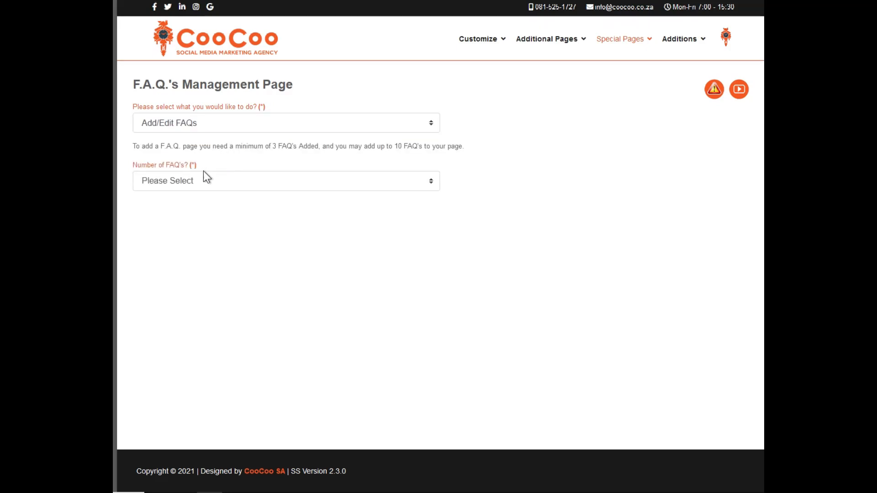
click(286, 181)
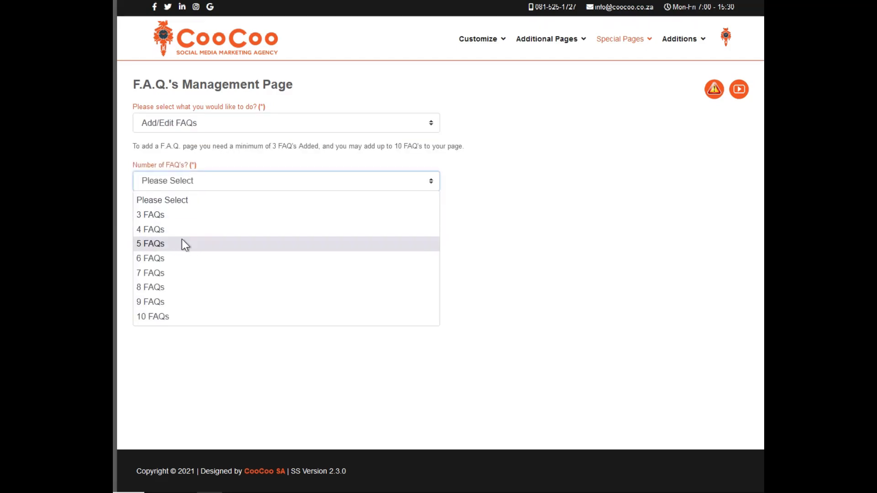
click(150, 243)
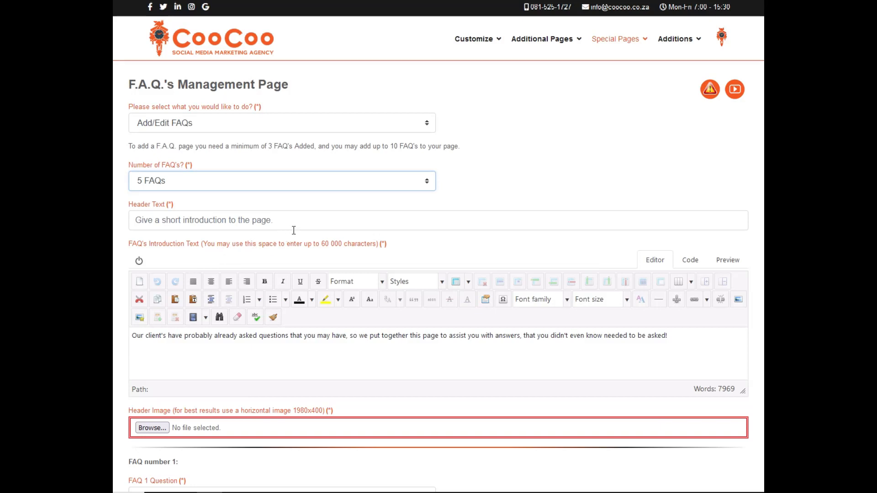
scroll(down, 3)
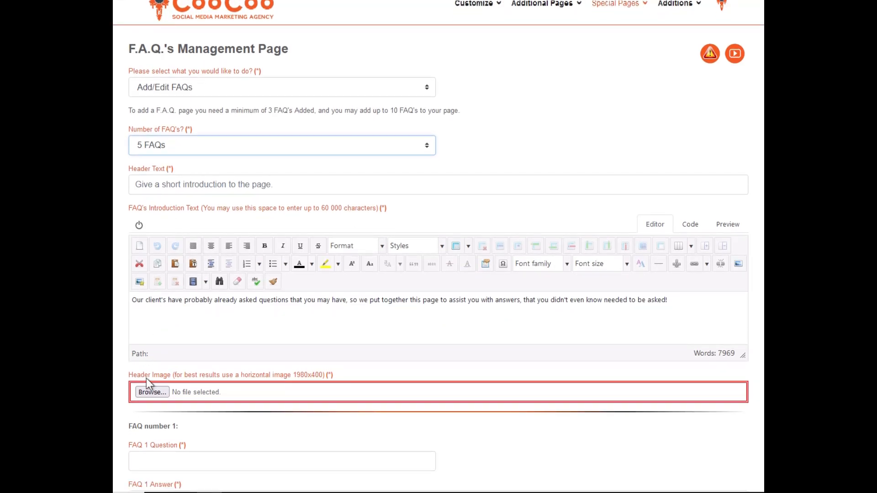
mouse_move(187, 220)
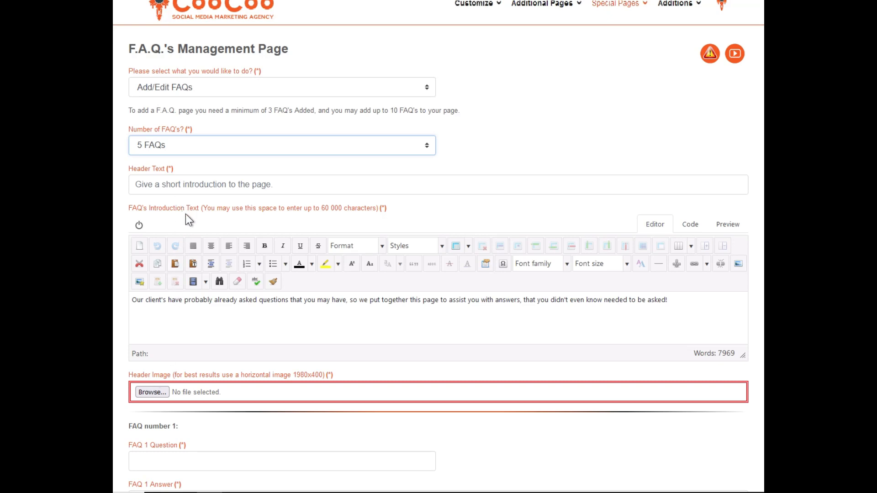
scroll(down, 3)
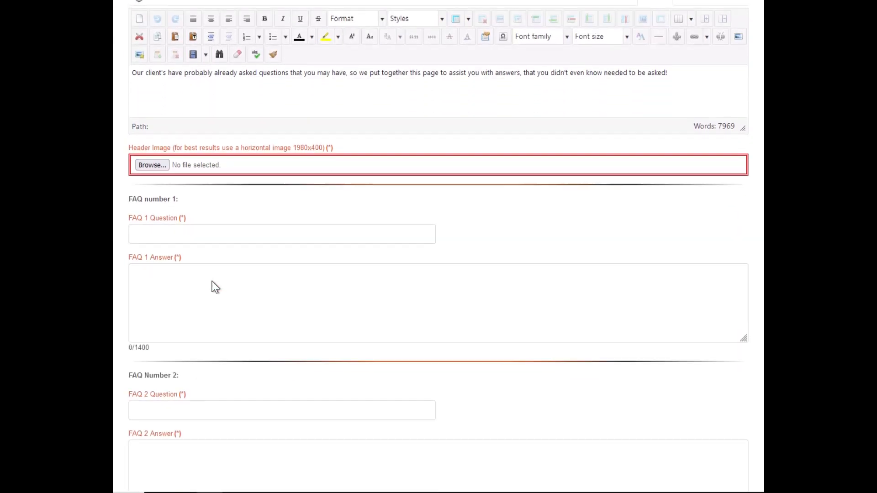
scroll(down, 3)
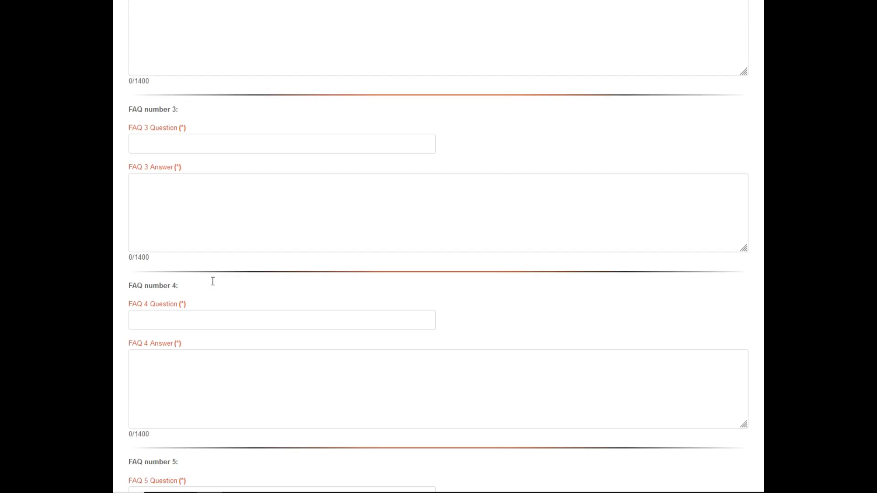
scroll(down, 3)
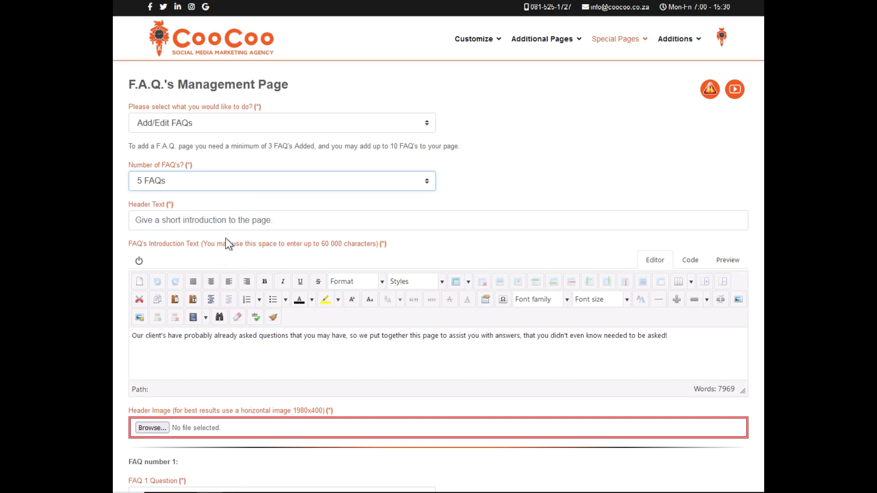
click(281, 180)
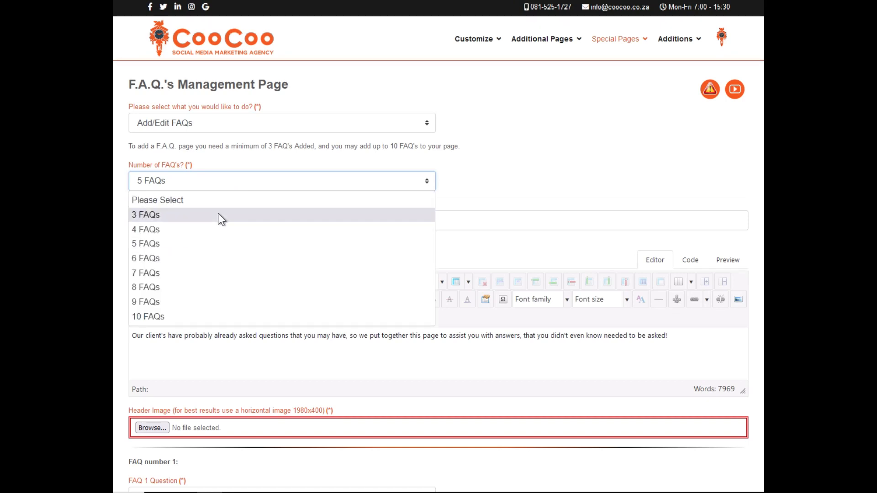
mouse_move(217, 273)
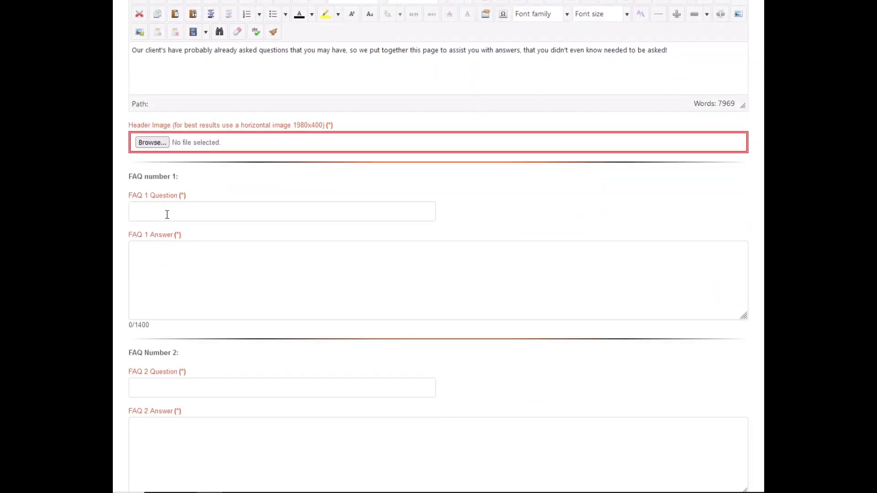
Enter 'aaaaaaaaaaaaaaaddddddddd' as FAQ 1's question and 'ddddd' as its answer.
click(282, 211)
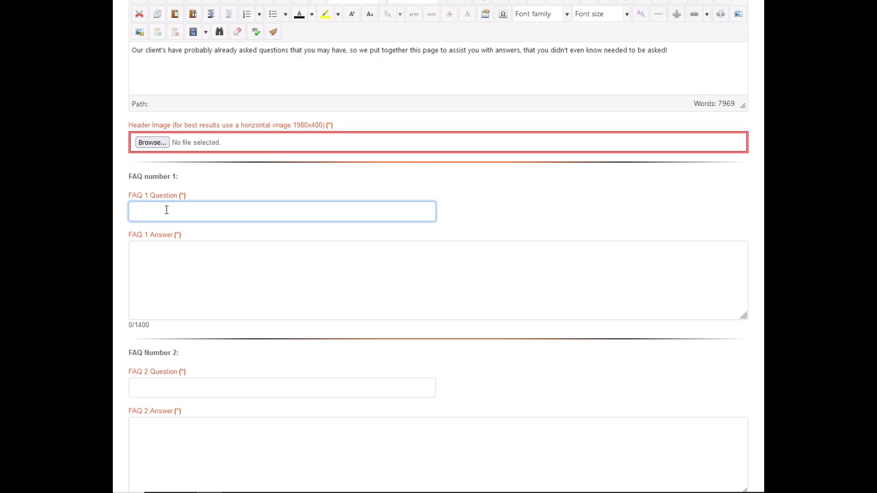
text(aaaaaaaaaaaaaaaddddddddd)
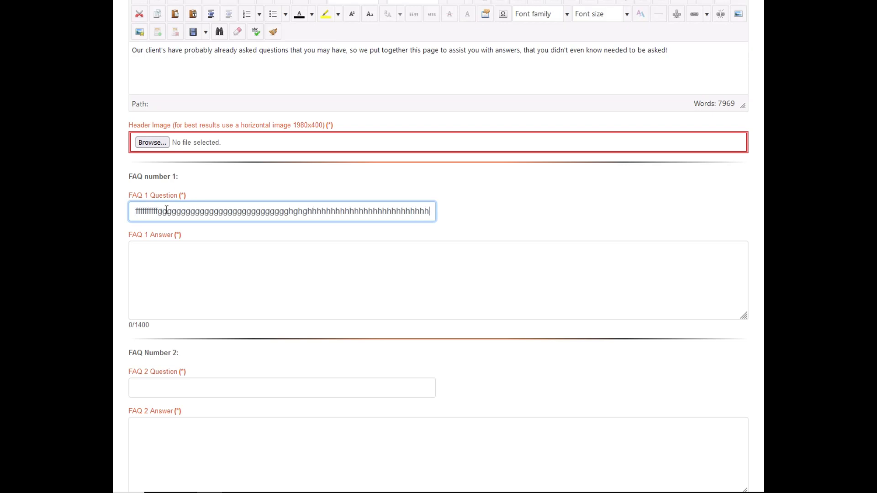
click(438, 279)
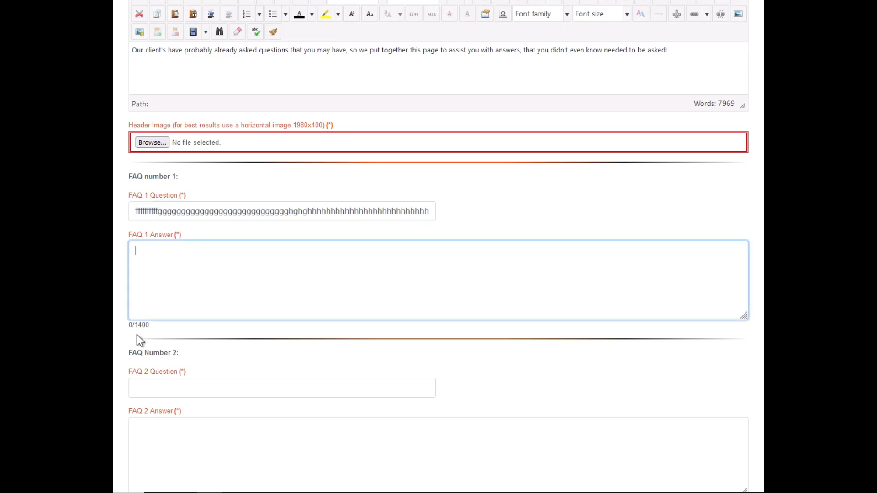
text(ddddd)
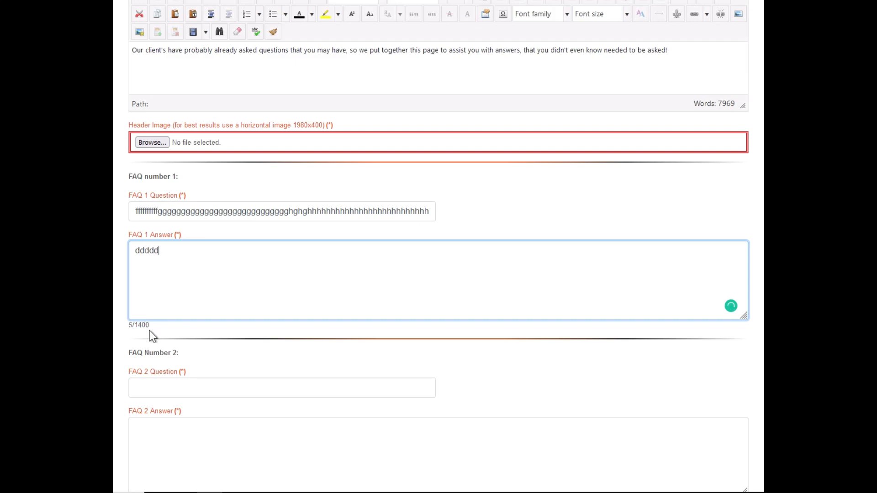
scroll(down, 3)
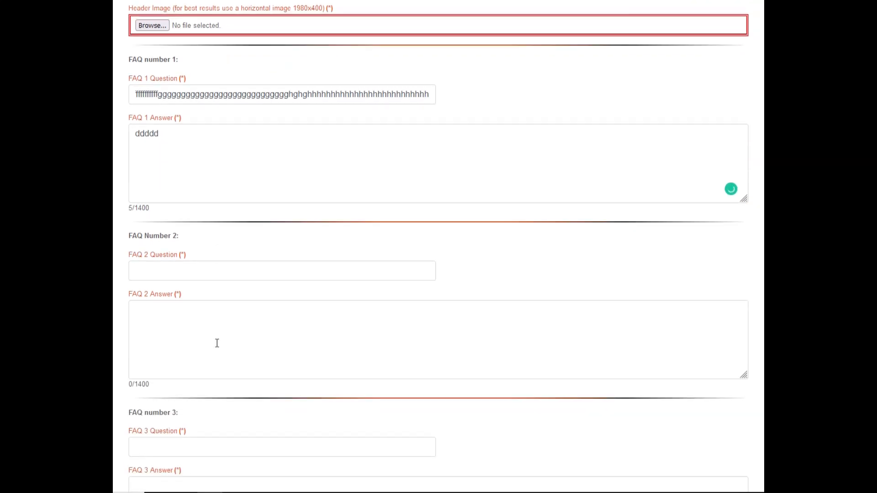
scroll(down, 3)
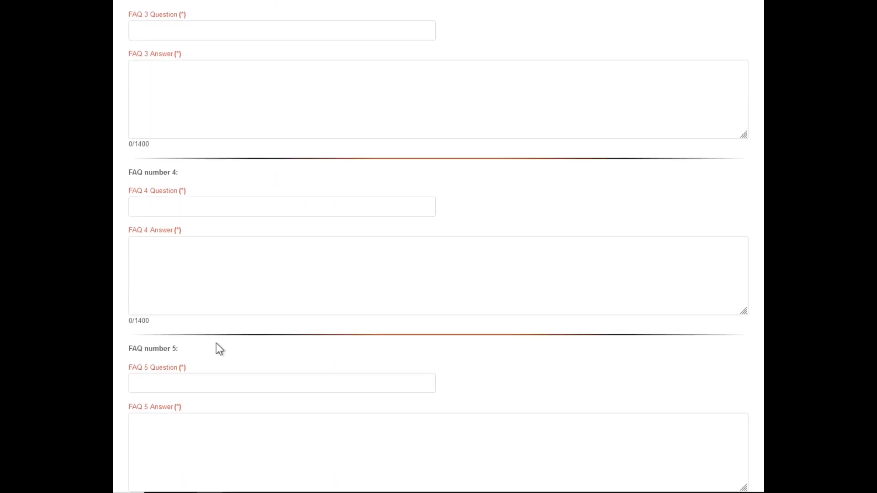
scroll(down, 3)
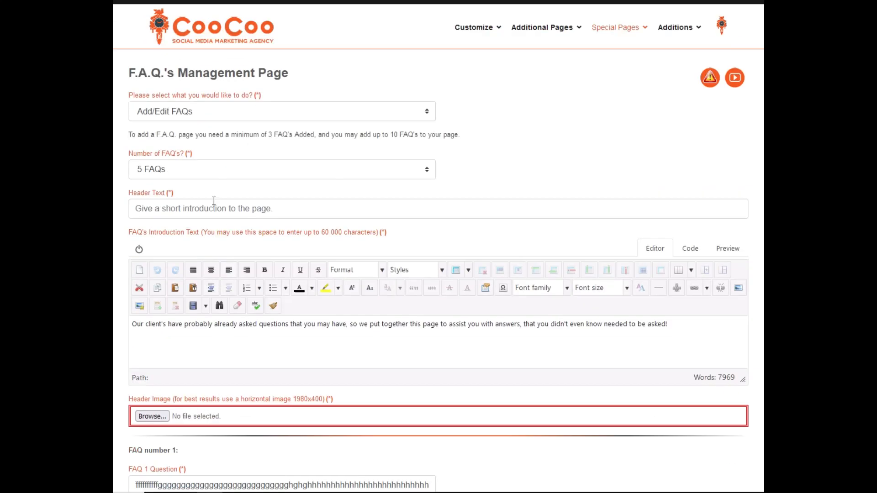
Change the FAQ action to Disable FAQs Page, bringing up the removal confirmation notice.
click(281, 110)
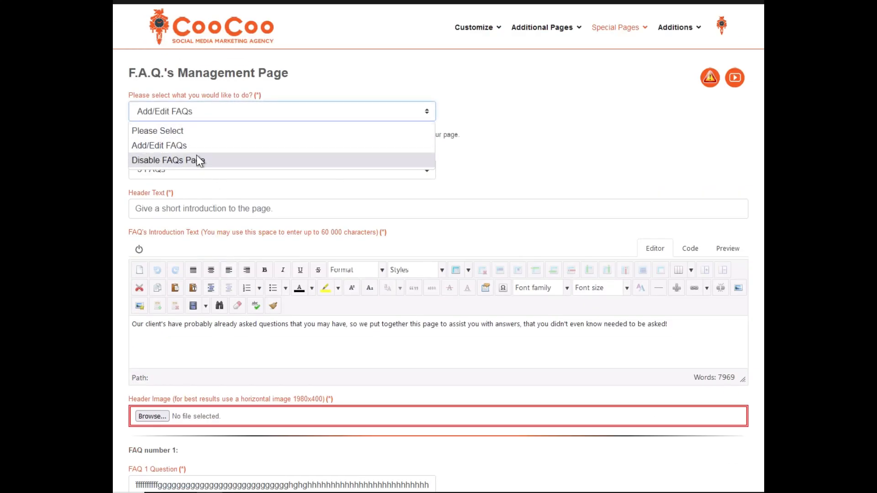
click(168, 160)
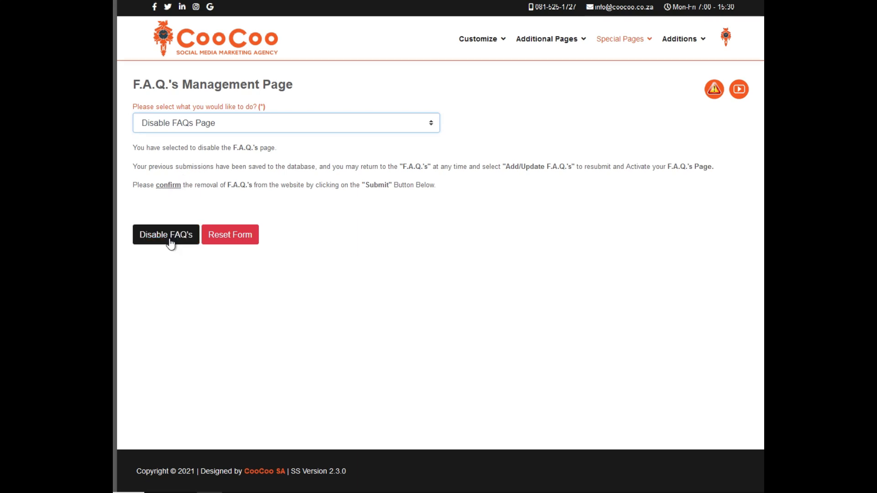
mouse_move(171, 246)
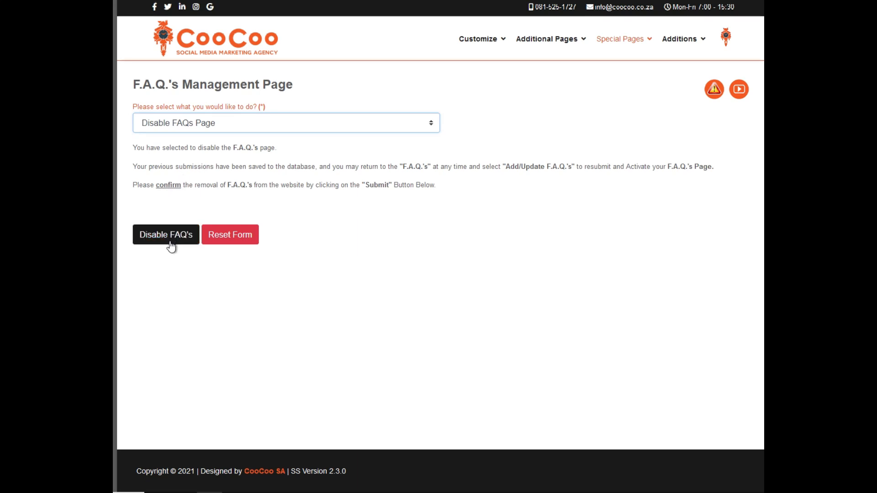